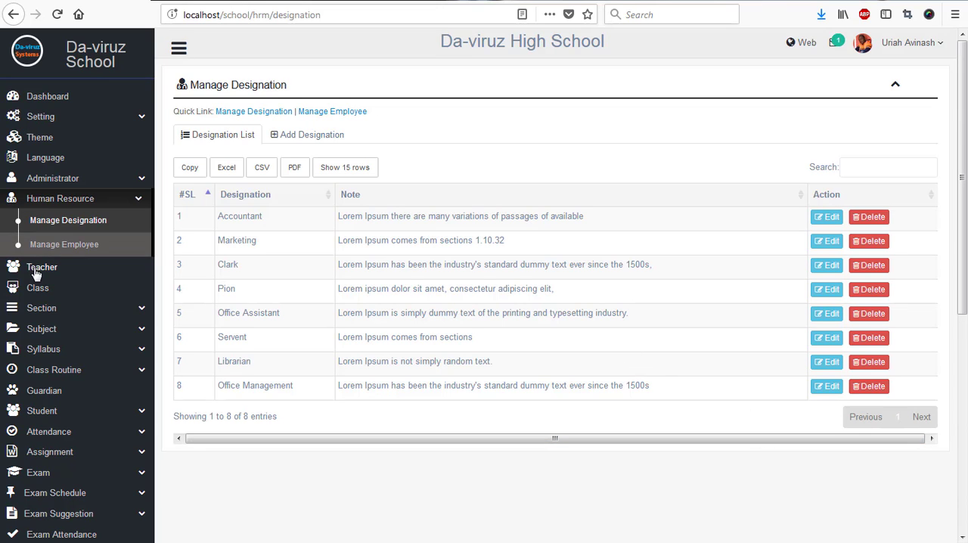
Open the Manage Teacher page from the Teacher entry in the sidebar
{"action": "left_click", "coordinate": [42, 266]}
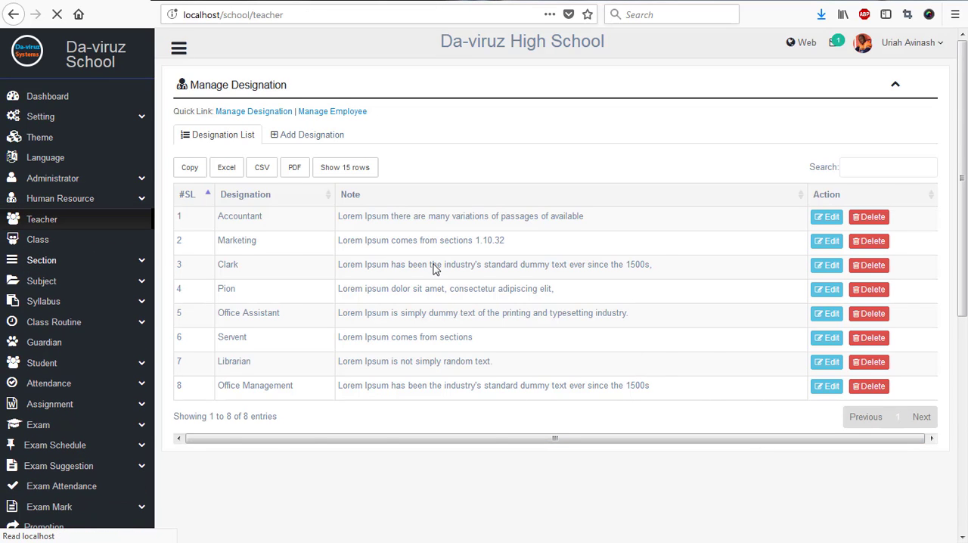
{"action": "left_click", "coordinate": [41, 219]}
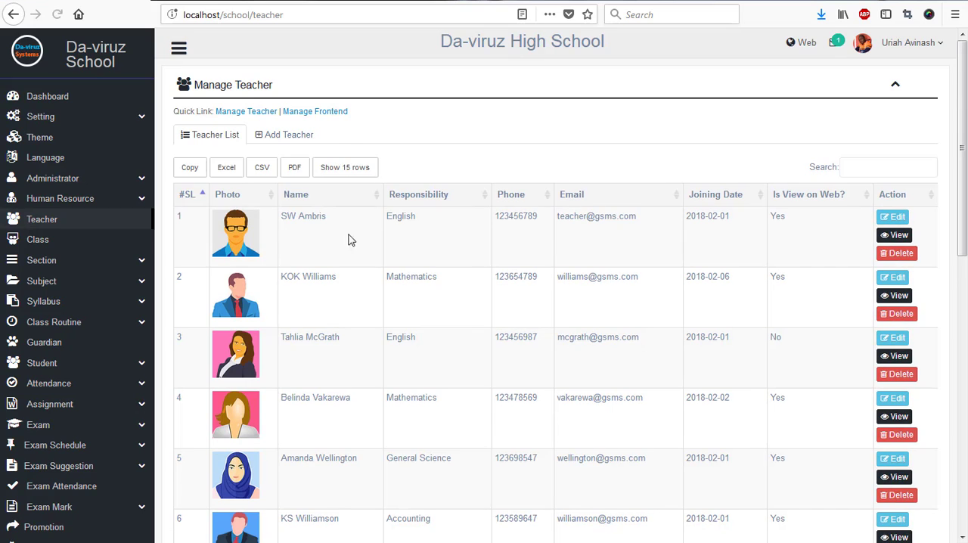
{"action": "mouse_move", "coordinate": [670, 259]}
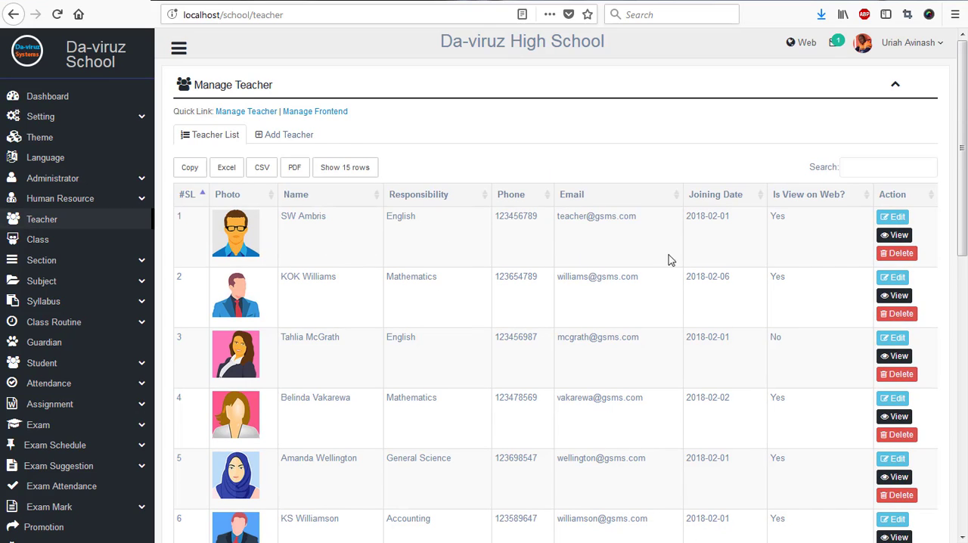
{"action": "mouse_move", "coordinate": [352, 283]}
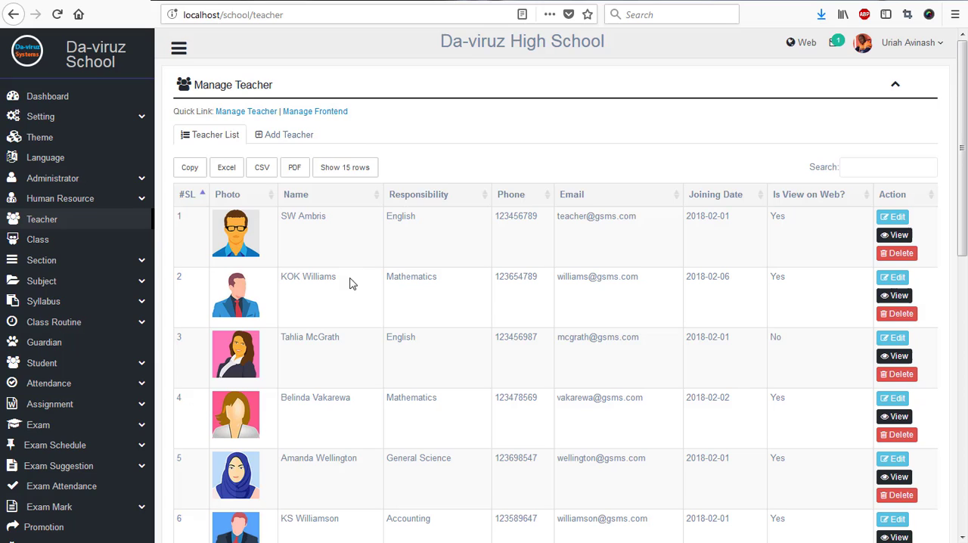
Open the Add Teacher form and preview the gender choices and birth-date calendar
{"action": "left_click", "coordinate": [288, 134]}
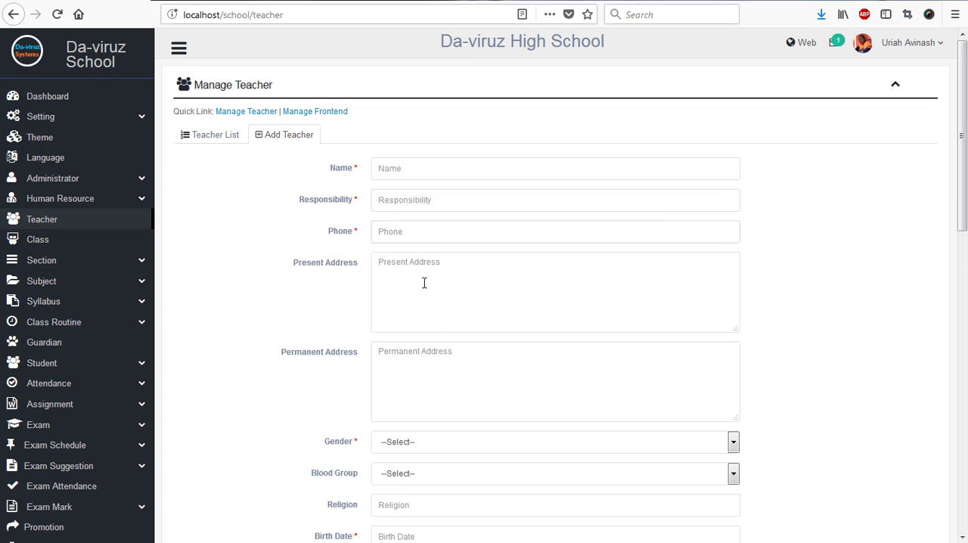
{"action": "left_click", "coordinate": [552, 289]}
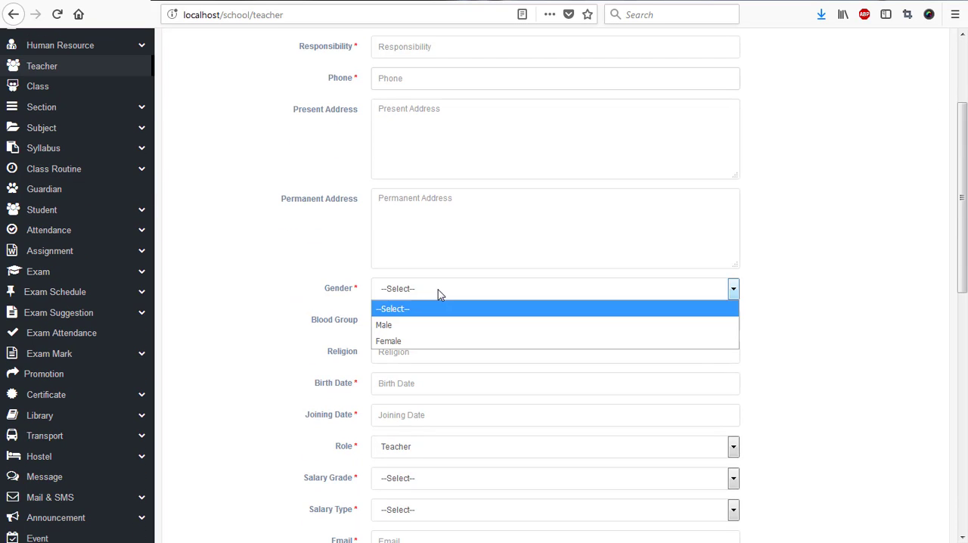
{"action": "left_click", "coordinate": [556, 320]}
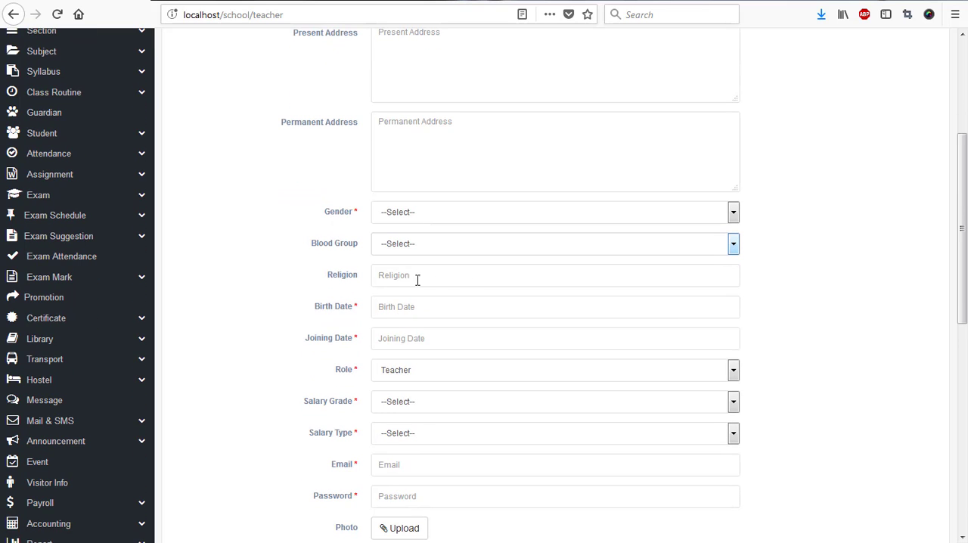
{"action": "left_click", "coordinate": [556, 307]}
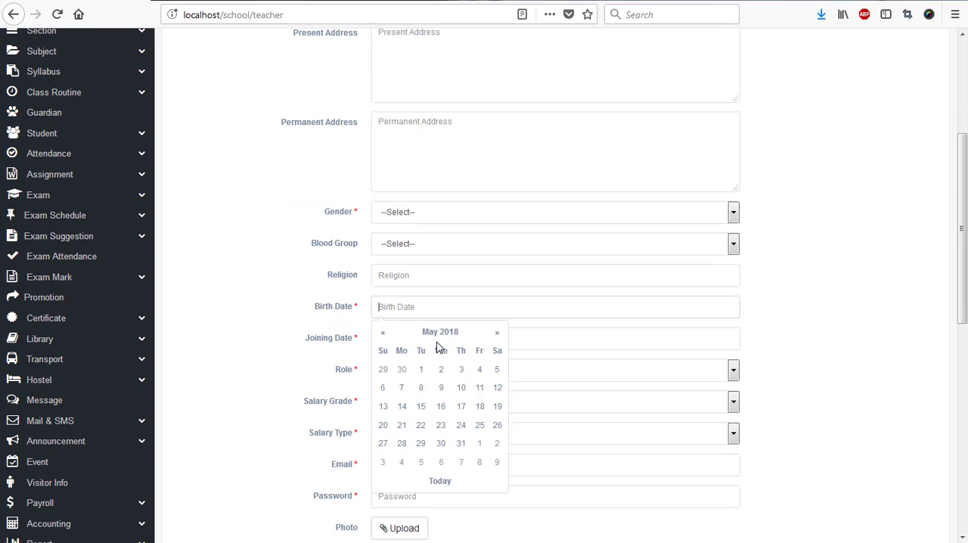
{"action": "left_click", "coordinate": [440, 331]}
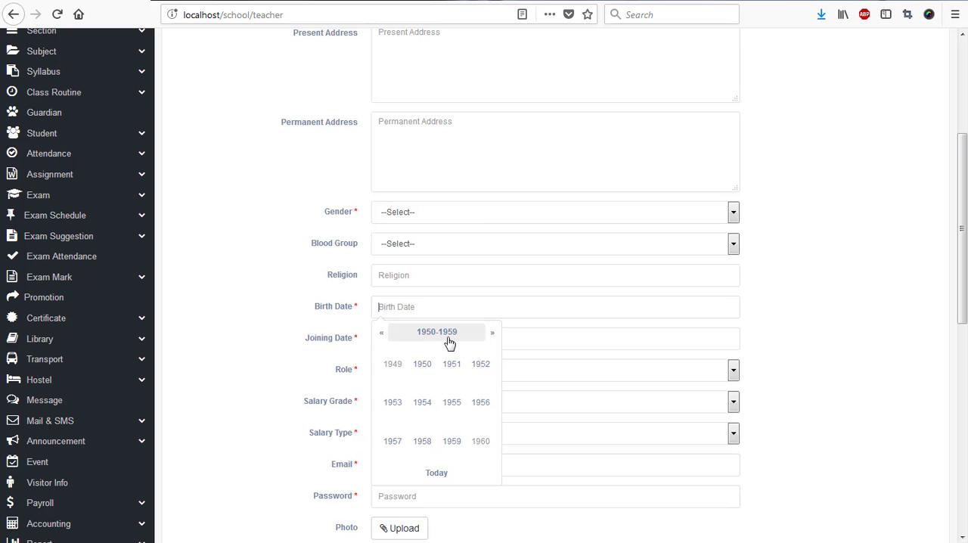
Preview the joining-date calendar and salary type choices, then scroll down to Submit
{"action": "left_click", "coordinate": [556, 338]}
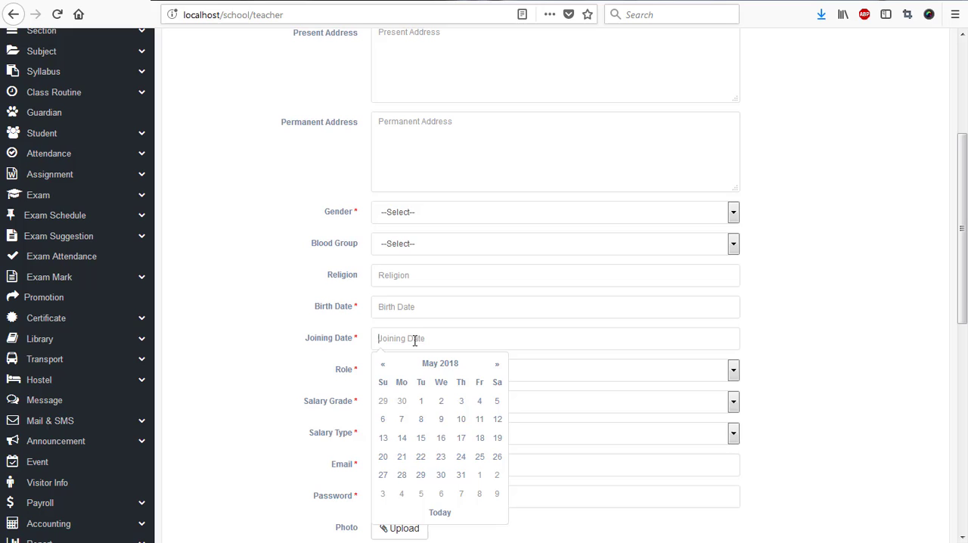
{"action": "left_click", "coordinate": [440, 363]}
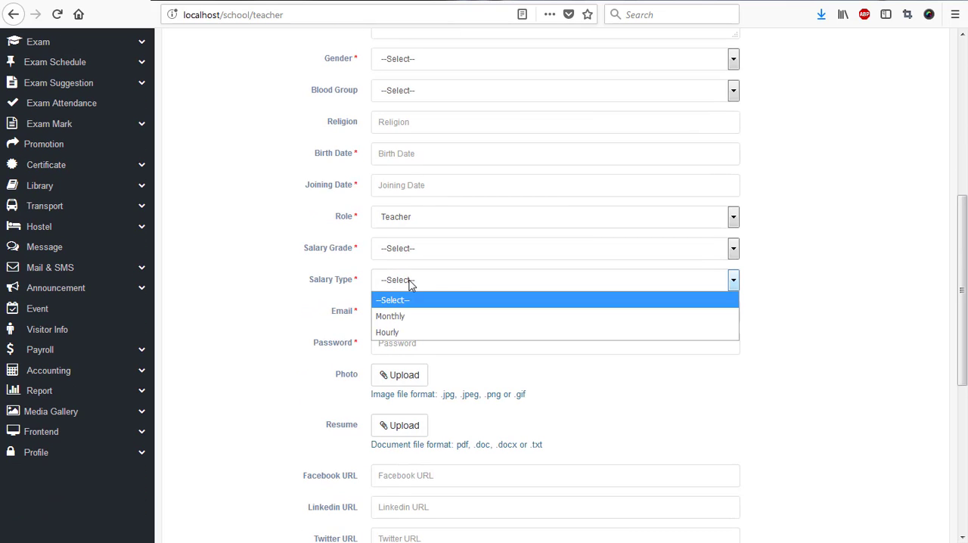
{"action": "left_click", "coordinate": [552, 279]}
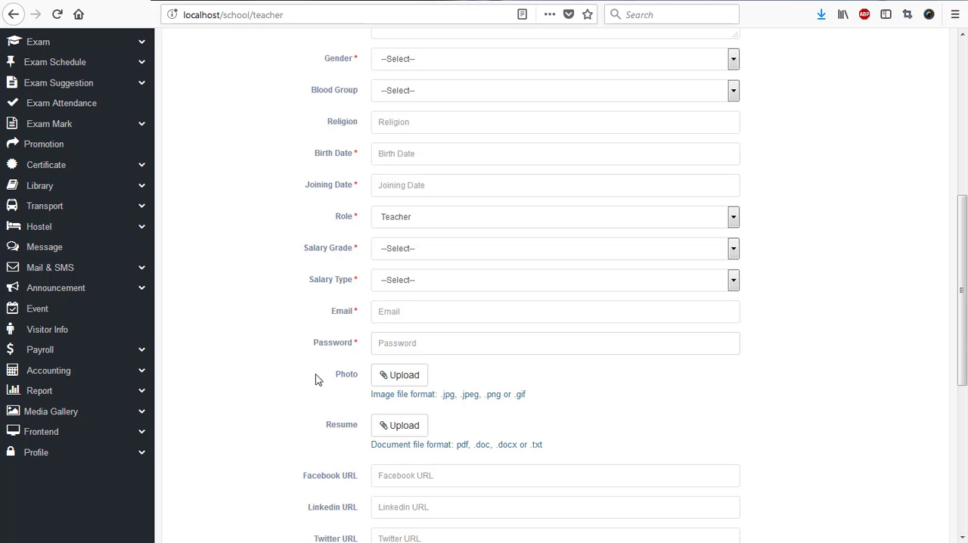
{"action": "scroll", "scroll_direction": "down", "scroll_amount": 3}
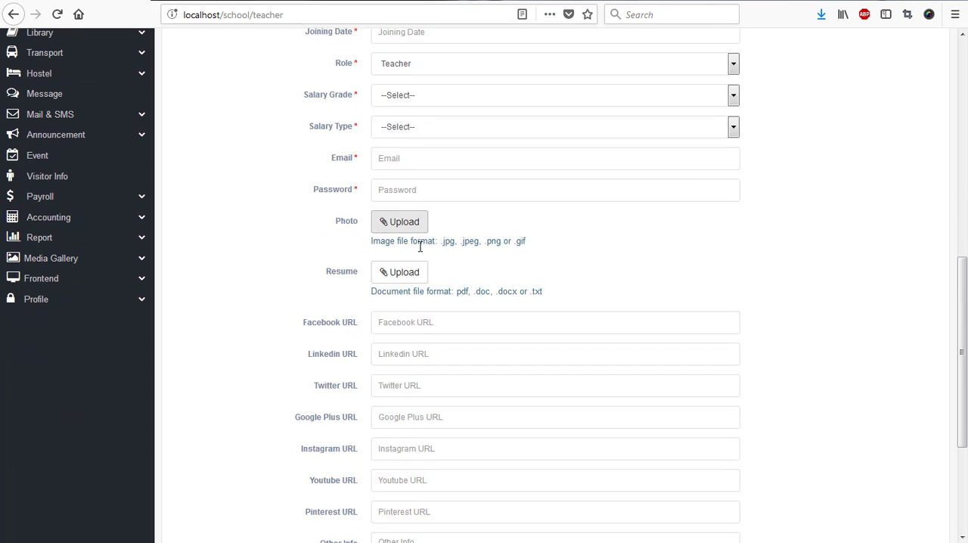
{"action": "mouse_move", "coordinate": [400, 272]}
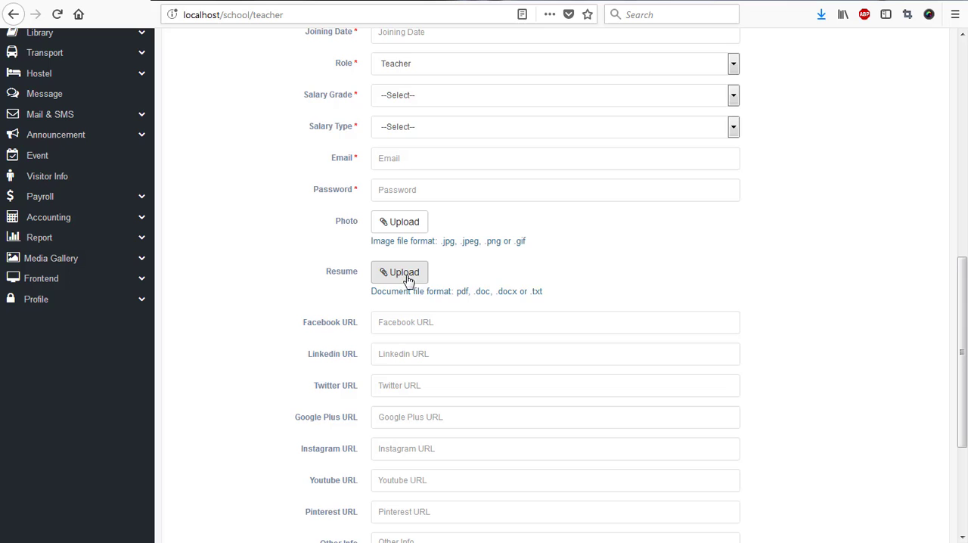
{"action": "mouse_move", "coordinate": [541, 302]}
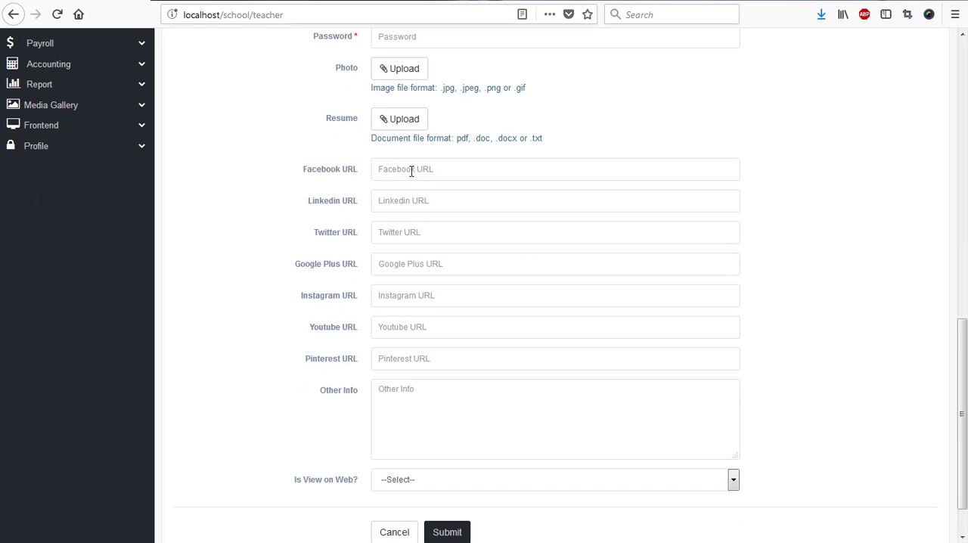
{"action": "scroll", "scroll_direction": "down", "scroll_amount": 3}
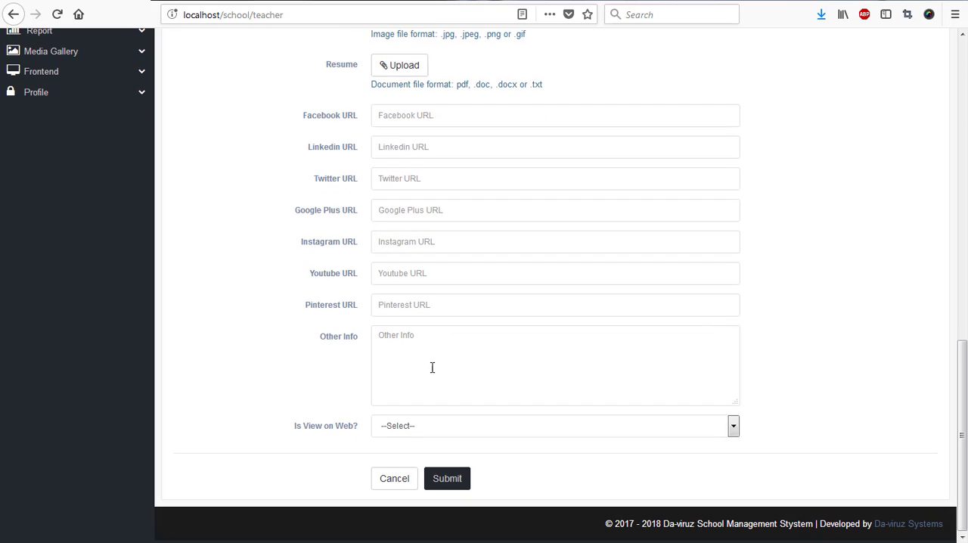
{"action": "mouse_move", "coordinate": [337, 443]}
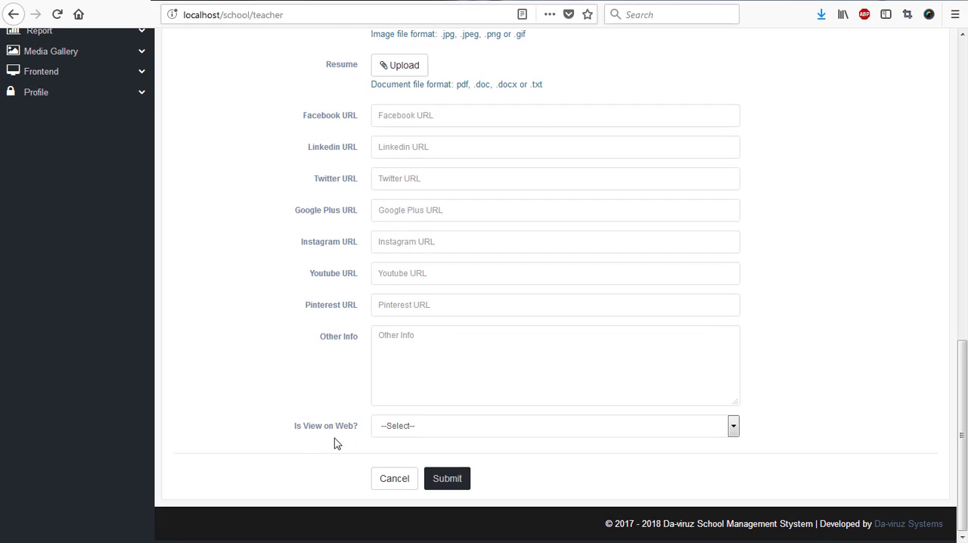
{"action": "left_click", "coordinate": [554, 425]}
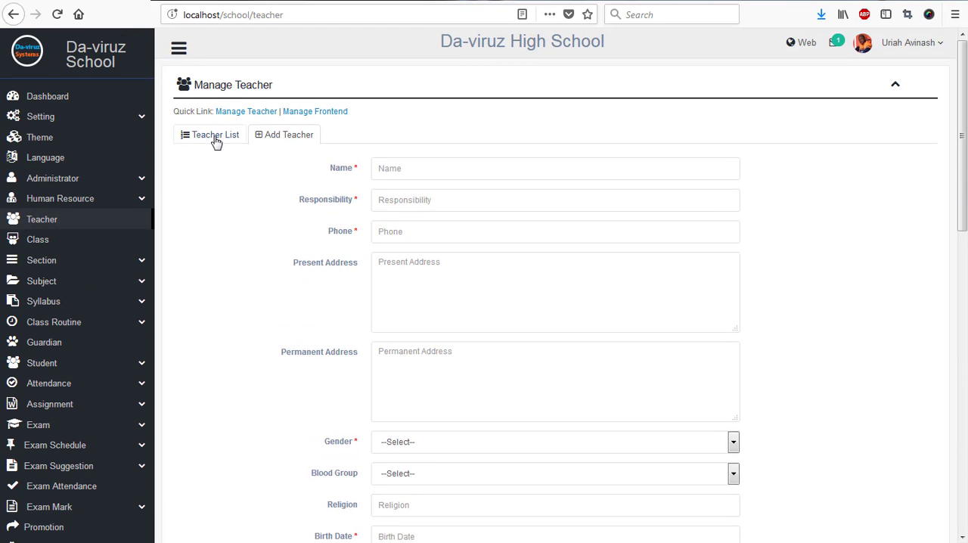
{"action": "left_click", "coordinate": [215, 134]}
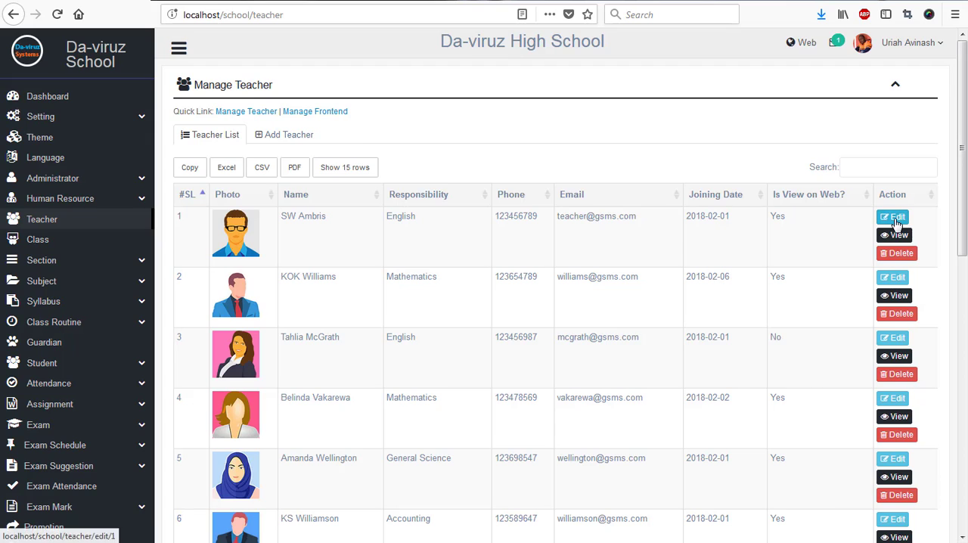
{"action": "left_click", "coordinate": [893, 217]}
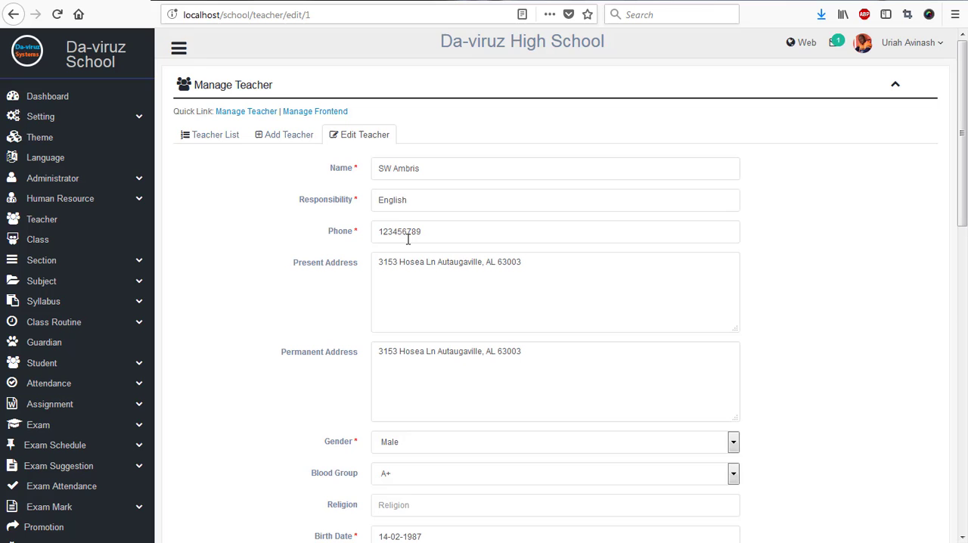
{"action": "mouse_move", "coordinate": [508, 289]}
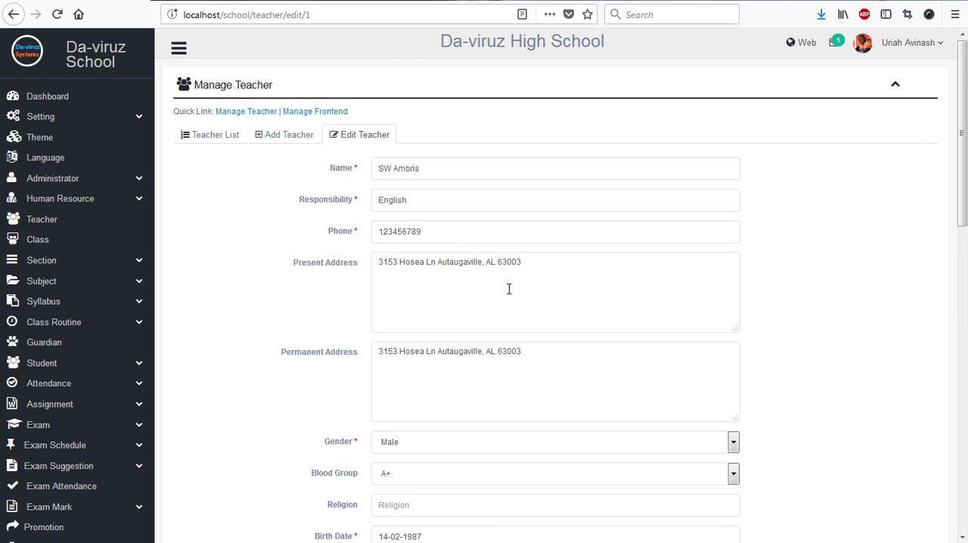
{"action": "scroll", "scroll_direction": "down", "scroll_amount": 3}
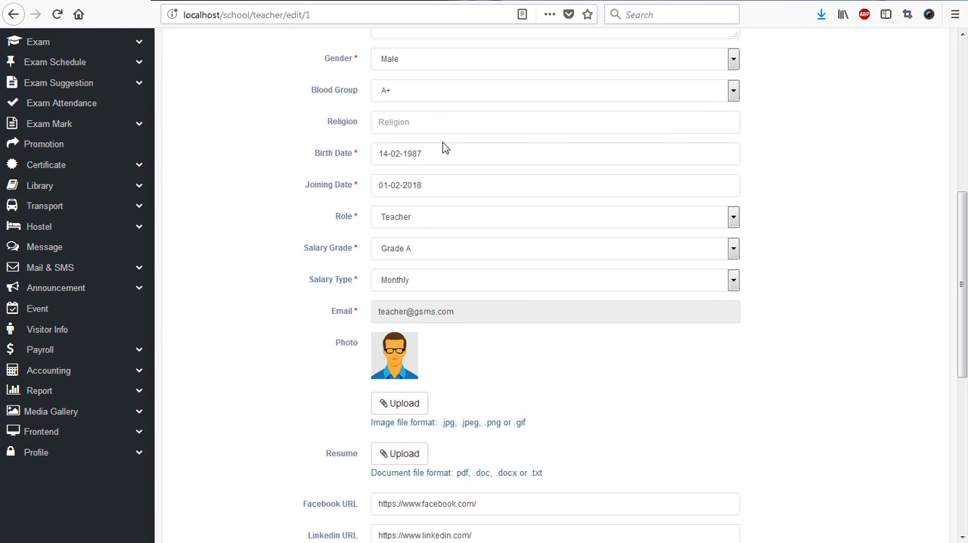
{"action": "scroll", "scroll_direction": "down", "scroll_amount": 3}
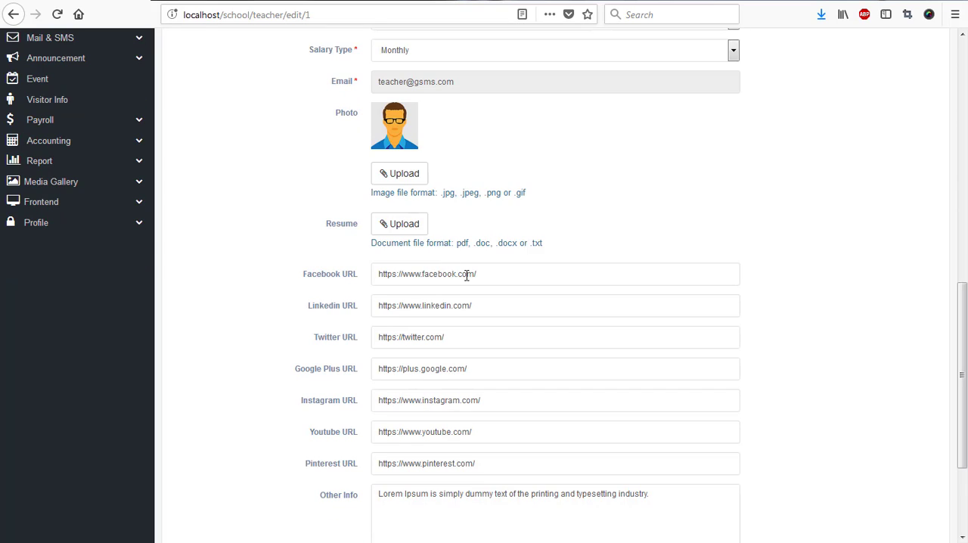
{"action": "scroll", "scroll_direction": "down", "scroll_amount": 3}
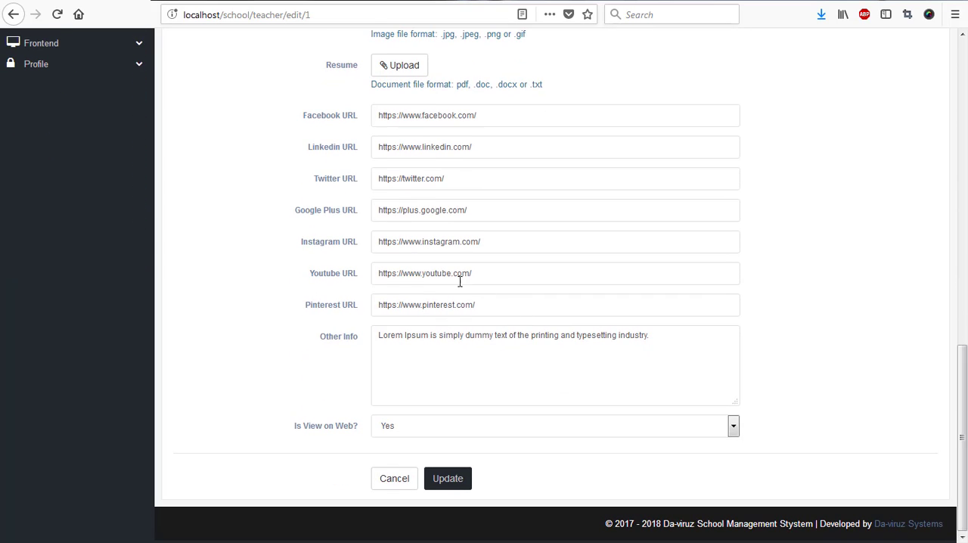
{"action": "mouse_move", "coordinate": [394, 478]}
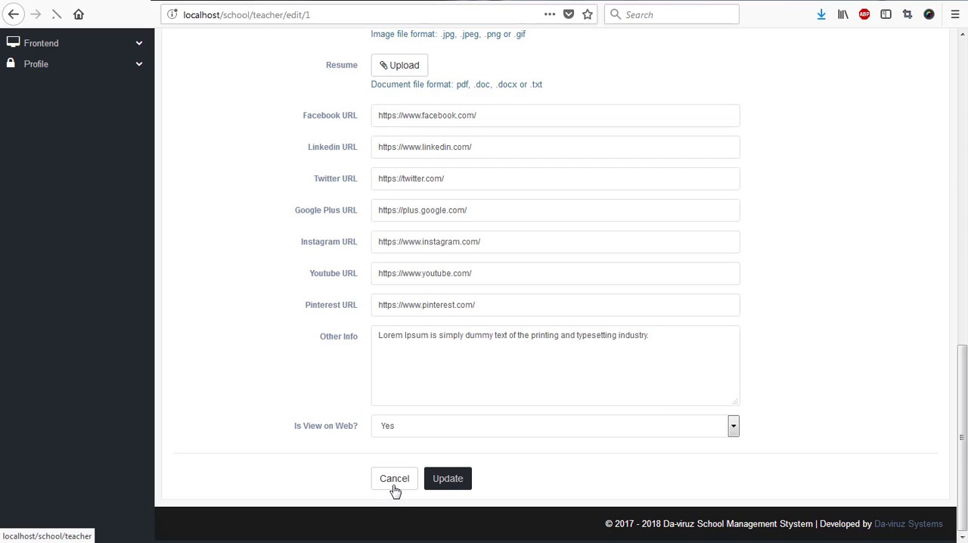
{"action": "left_click", "coordinate": [394, 478]}
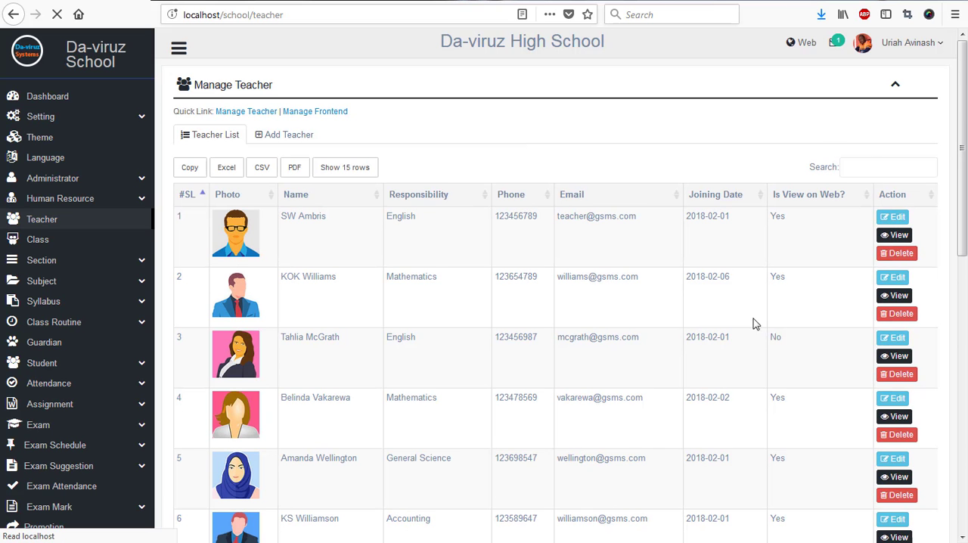
{"action": "left_click", "coordinate": [894, 234]}
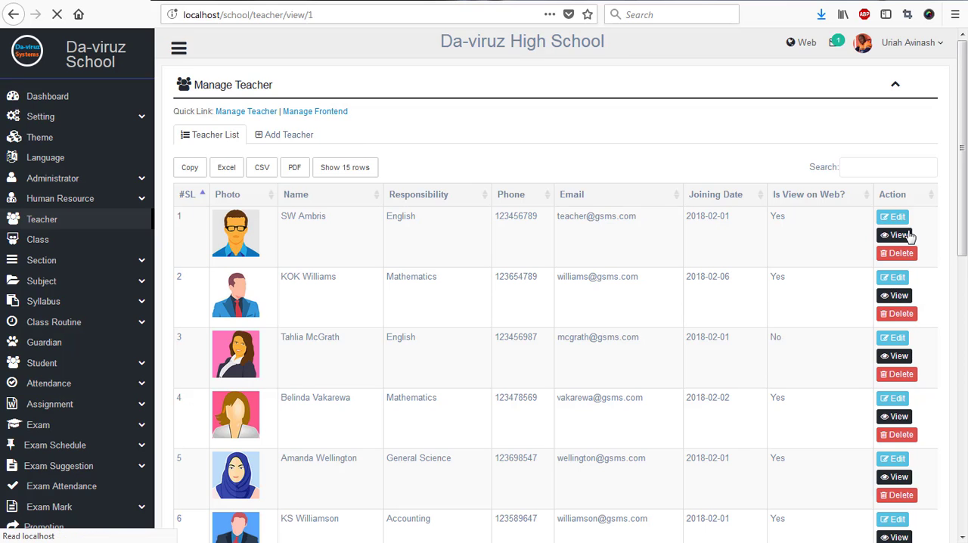
{"action": "left_click", "coordinate": [899, 234]}
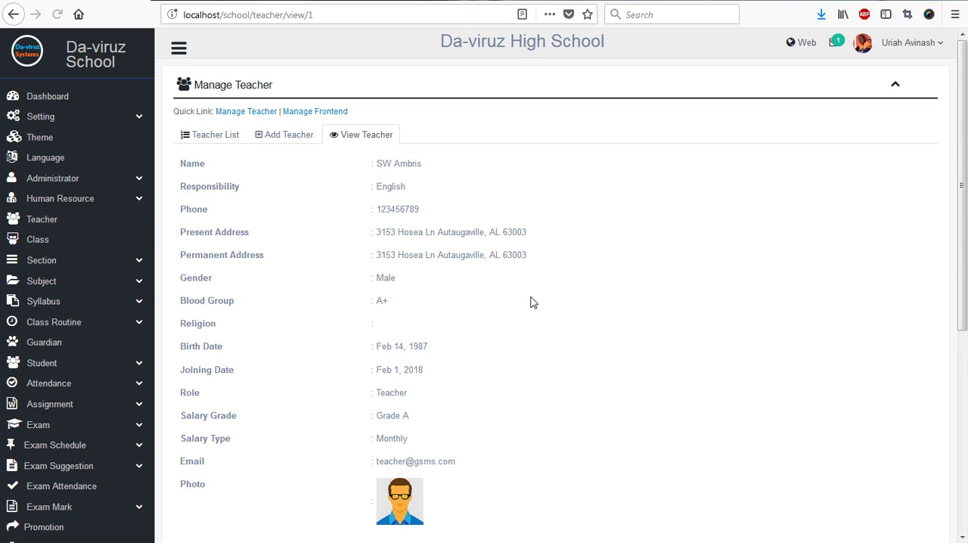
{"action": "scroll", "scroll_direction": "down", "scroll_amount": 3}
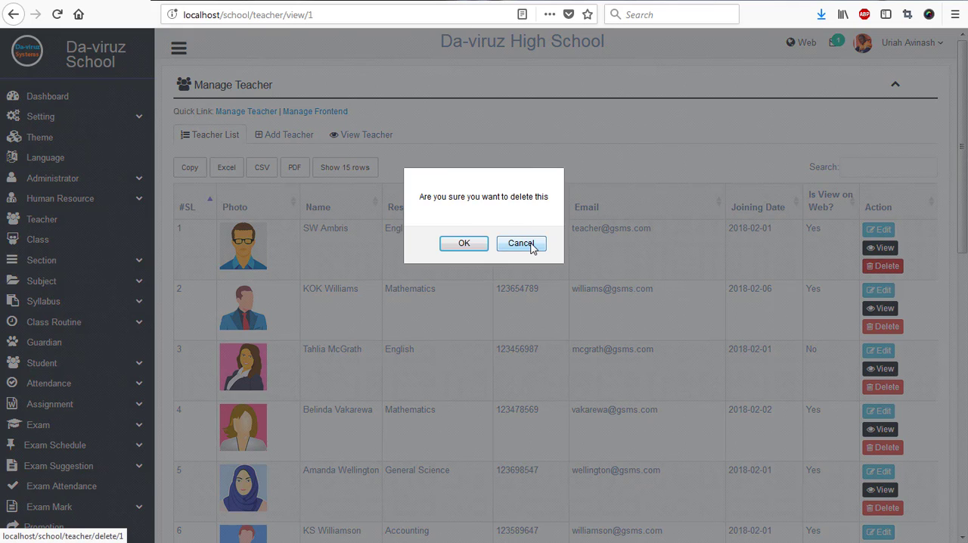
Decline deleting SW Ambris, revisit the View Teacher tab, then return to Teacher List
{"action": "left_click", "coordinate": [521, 243]}
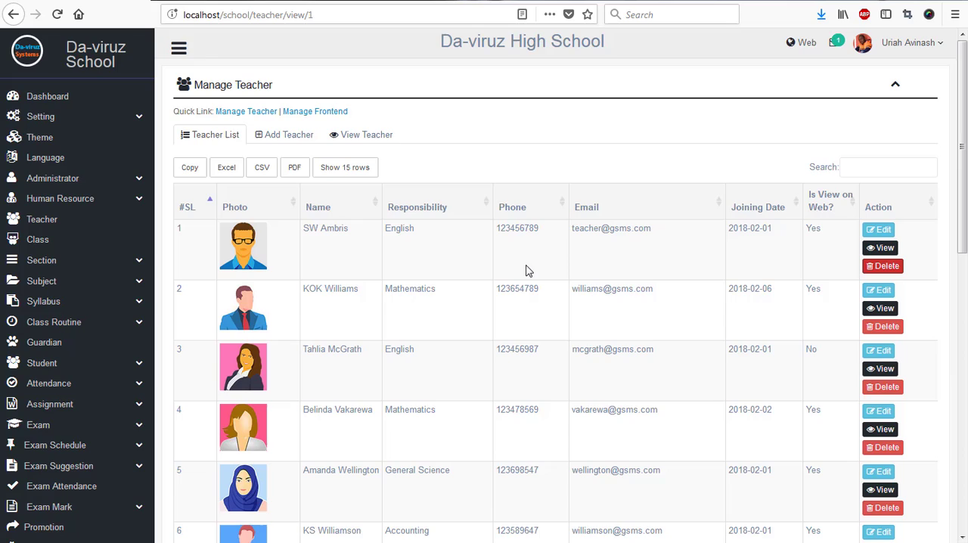
{"action": "scroll", "scroll_direction": "down", "scroll_amount": 3}
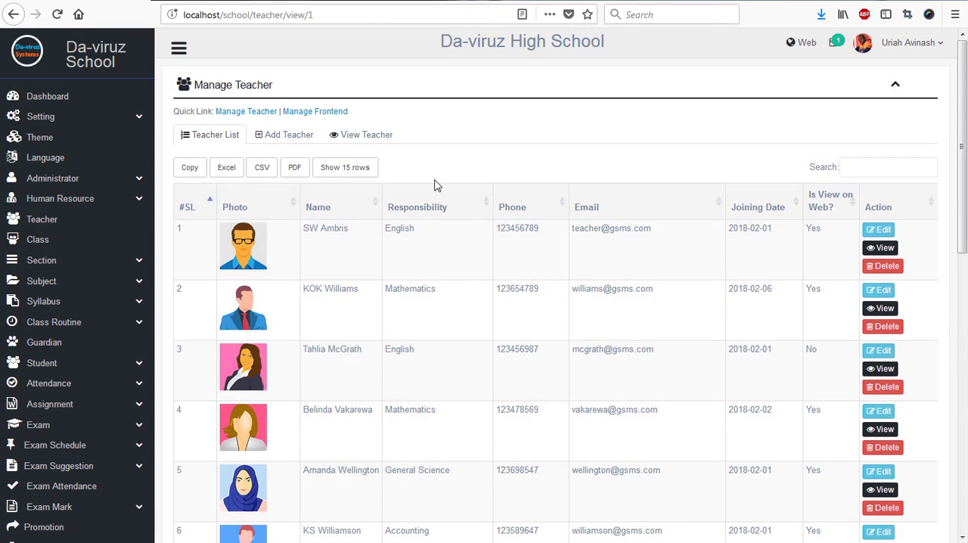
{"action": "left_click", "coordinate": [366, 135]}
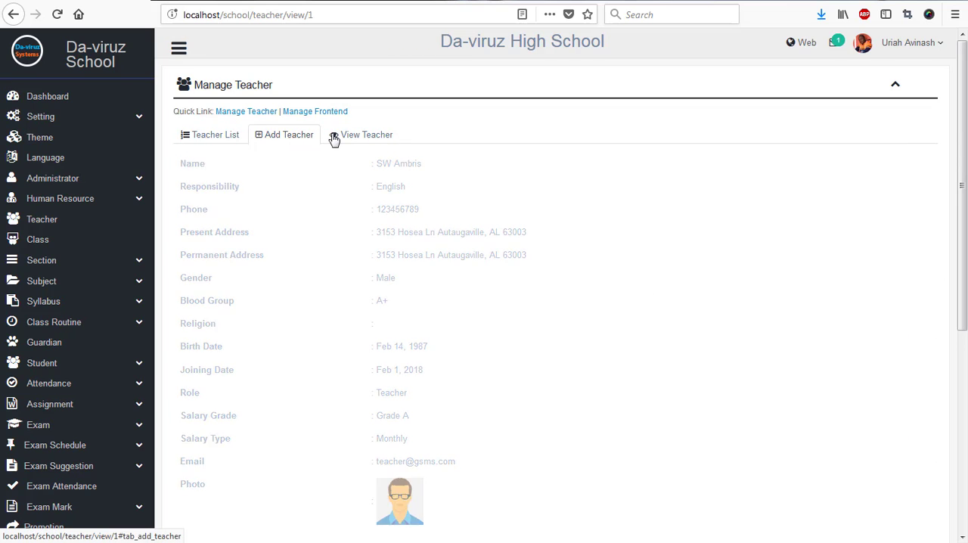
{"action": "left_click", "coordinate": [214, 134]}
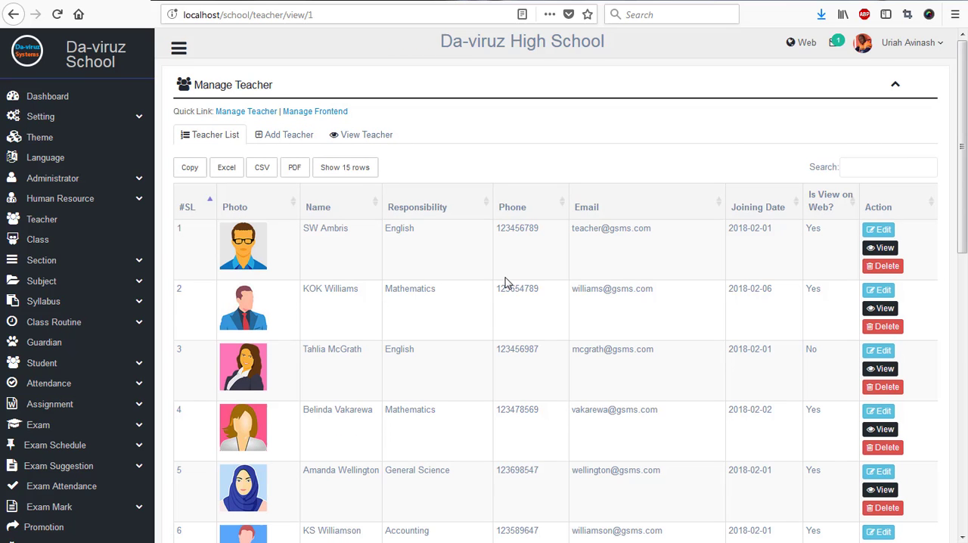